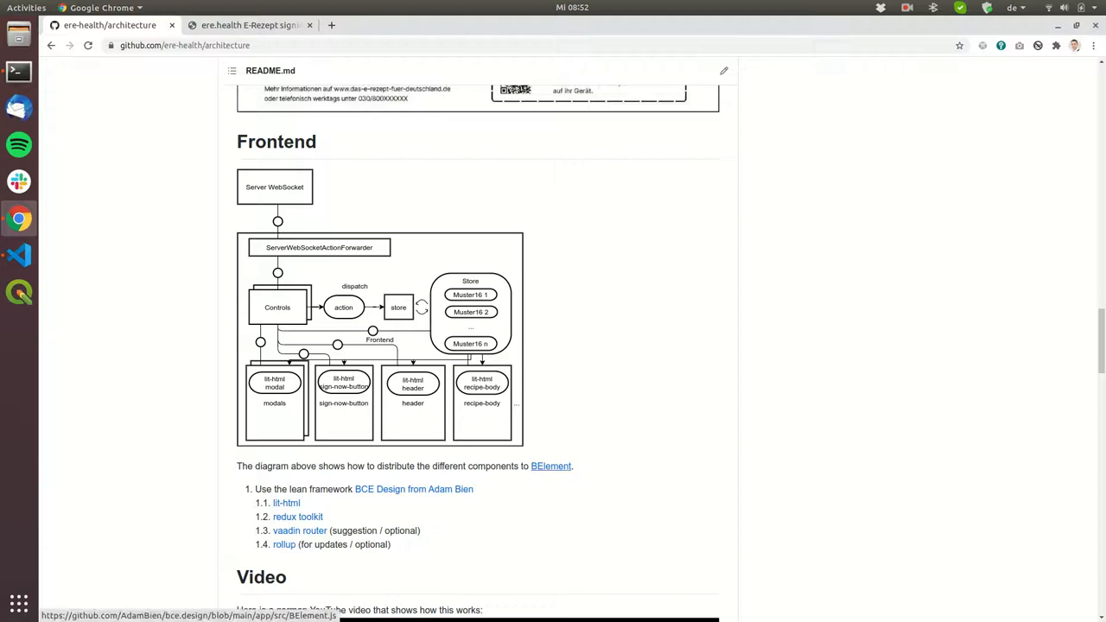
Follow the BElement and BCE Design links to the bce.design repo and read down to its 'run' section.
left_click(549, 466)
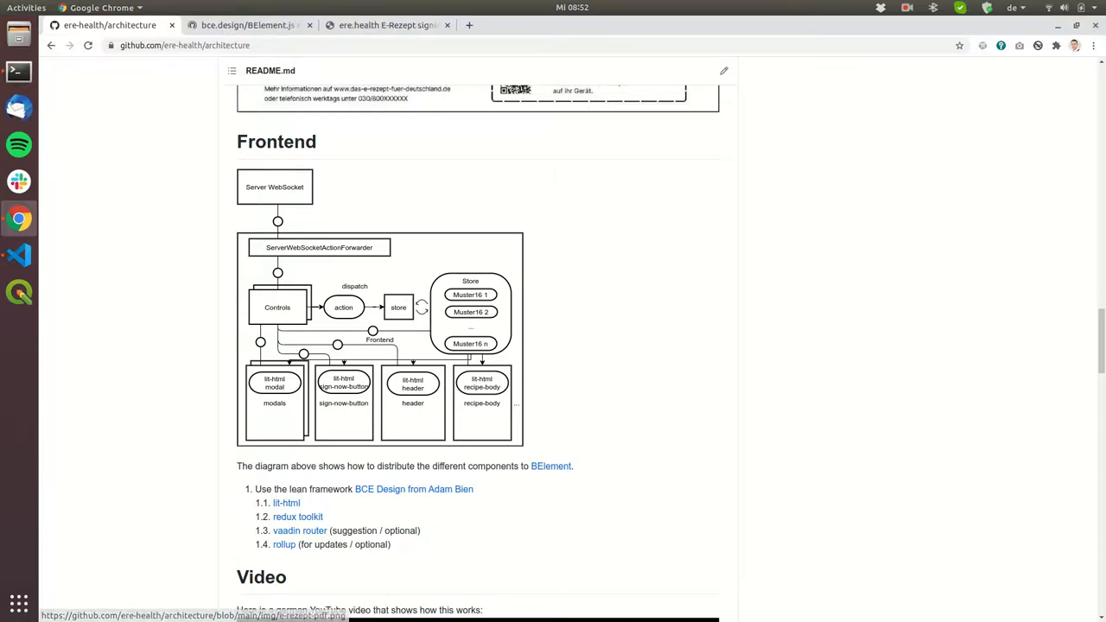
left_click(248, 26)
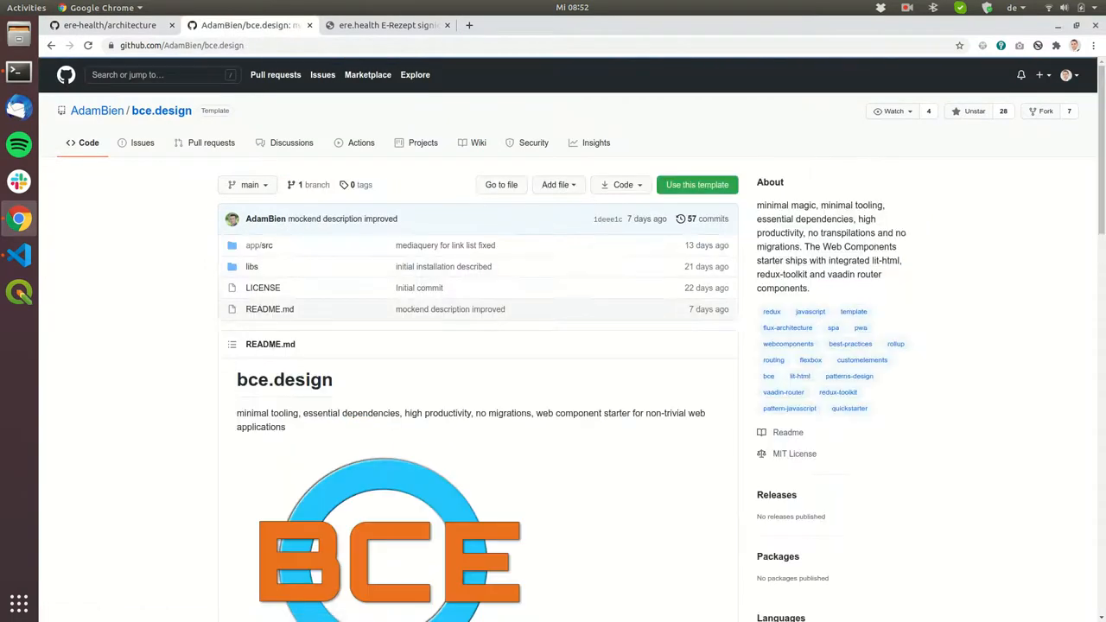
scroll("down", 3)
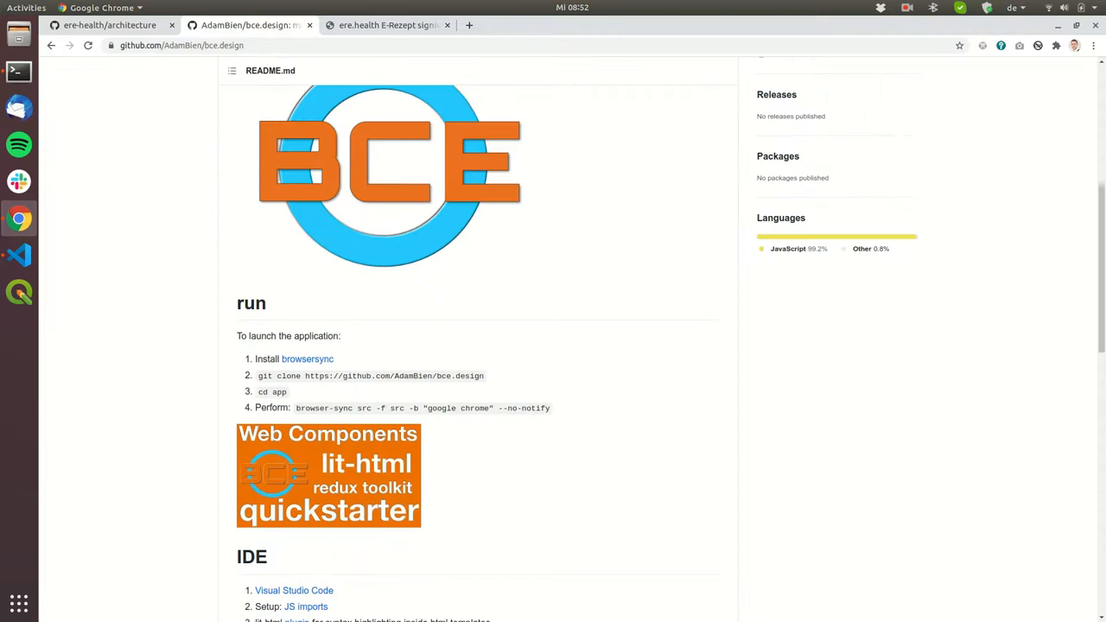
scroll("down", 3)
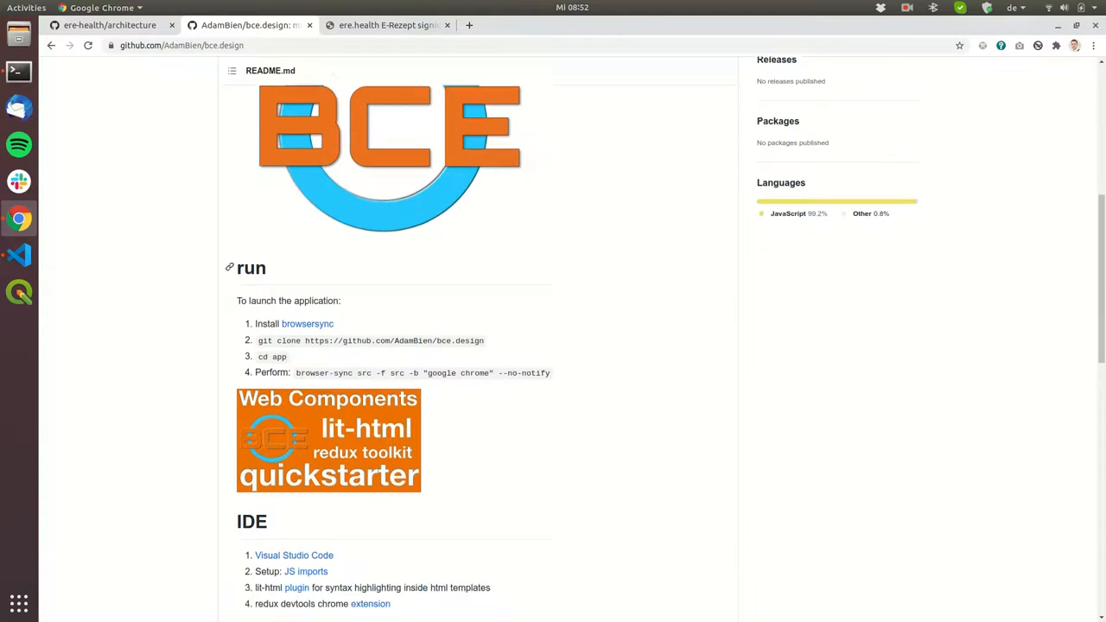
scroll("down", 3)
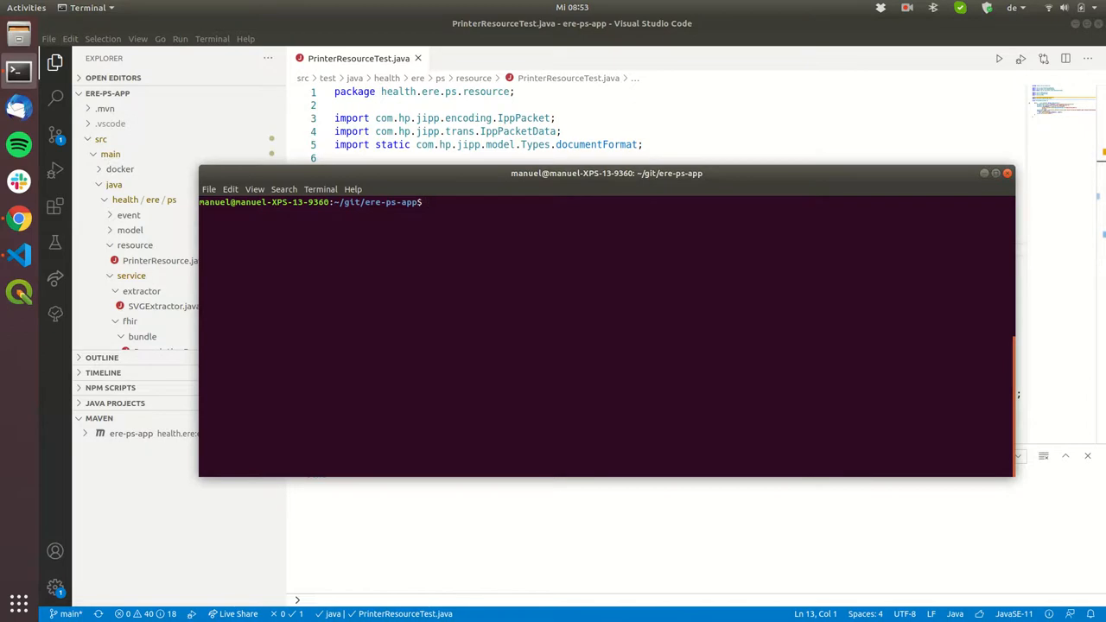
Run 'git submodule' in ~/git/ere-ps-app and copy the frontend submodule's commit hash.
type("git s")
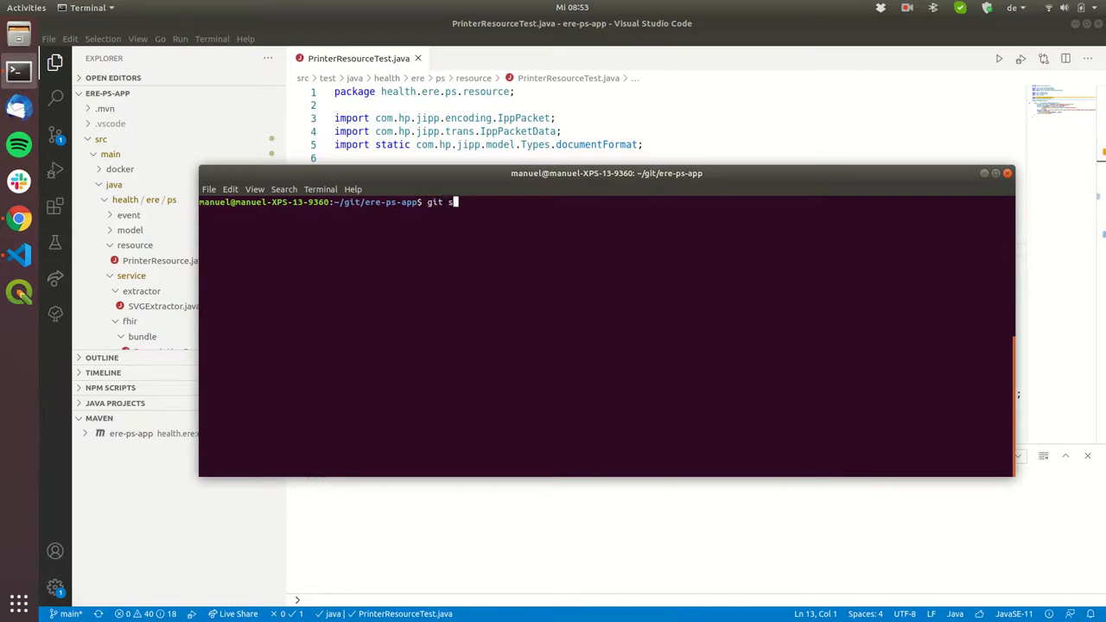
type("ubmodule")
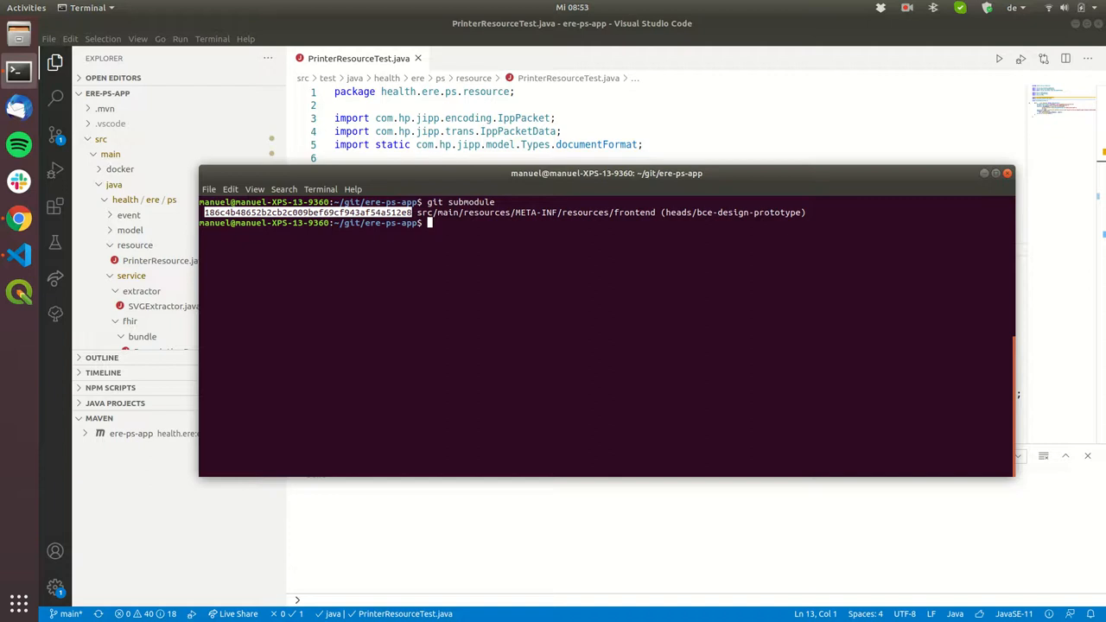
right_click(397, 222)
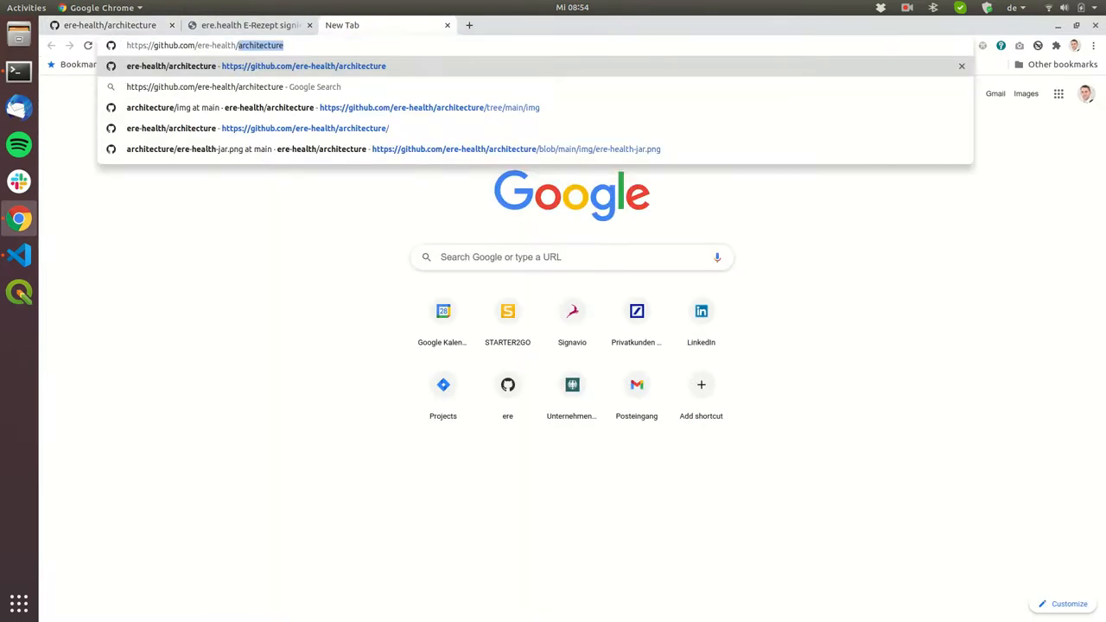
Go to github.com/ere-health/front-end-ere.health and switch to the bce-design-prototype branch.
type("front-end-ere.health")
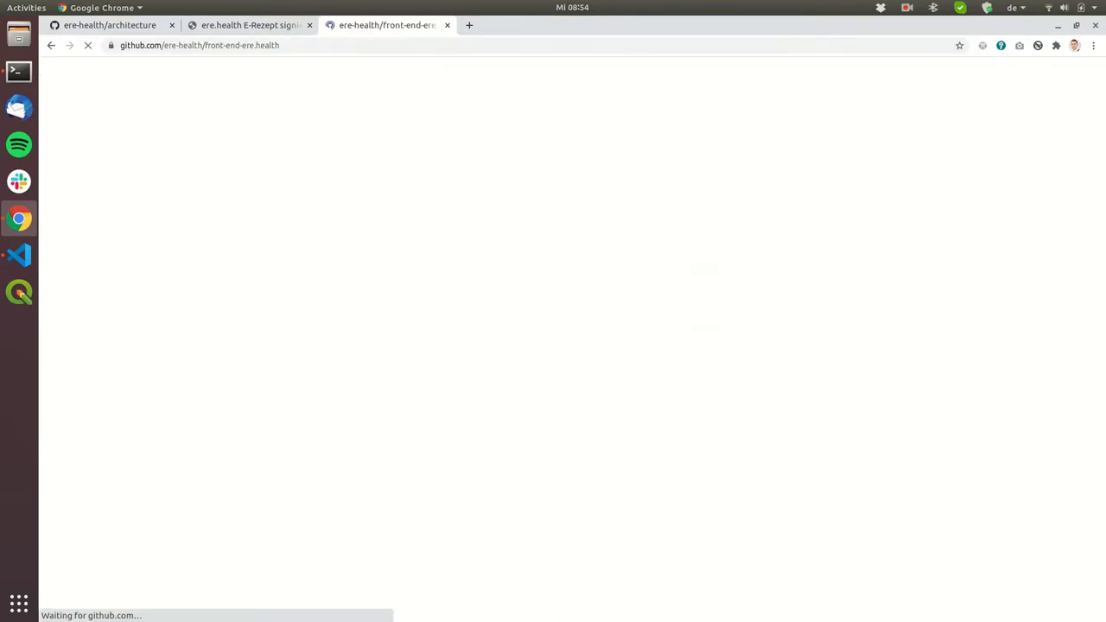
left_click(248, 183)
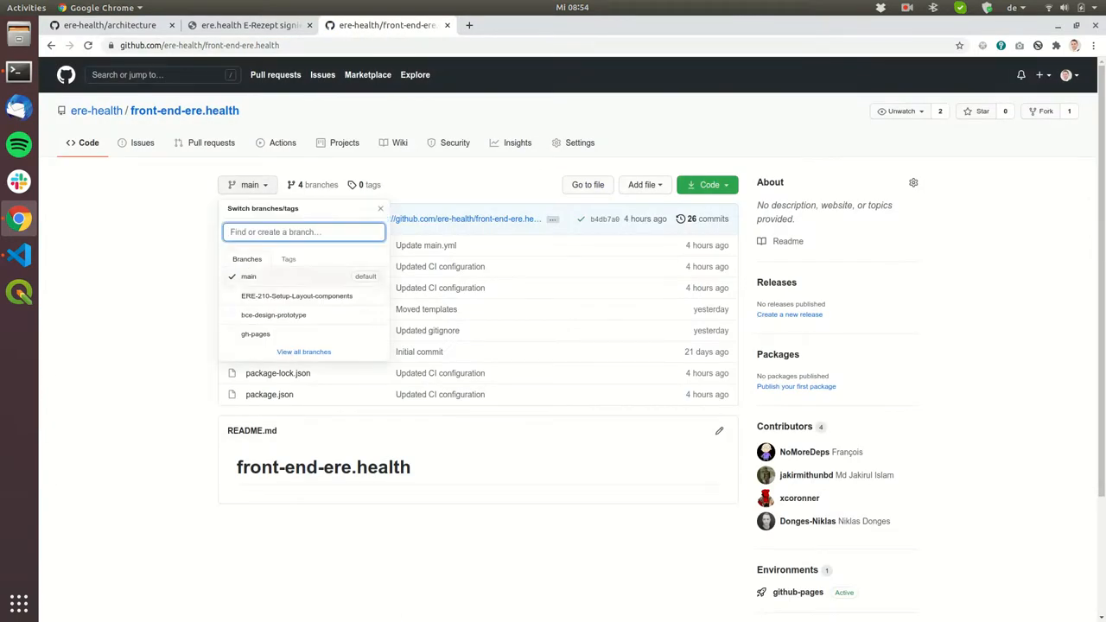
left_click(273, 315)
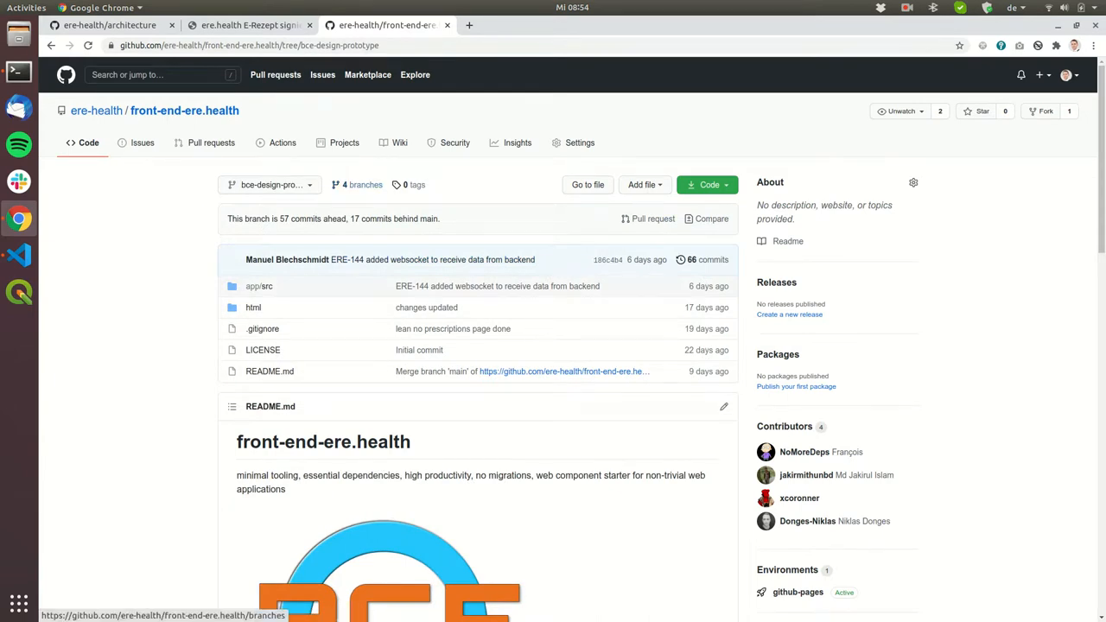
mouse_move(142, 142)
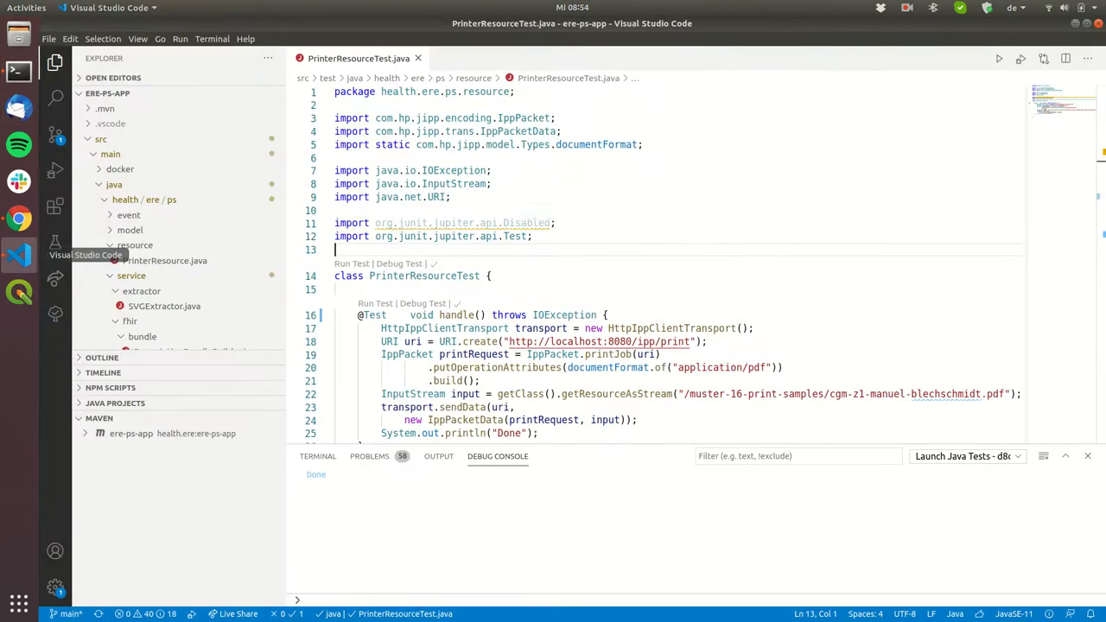
left_click(318, 456)
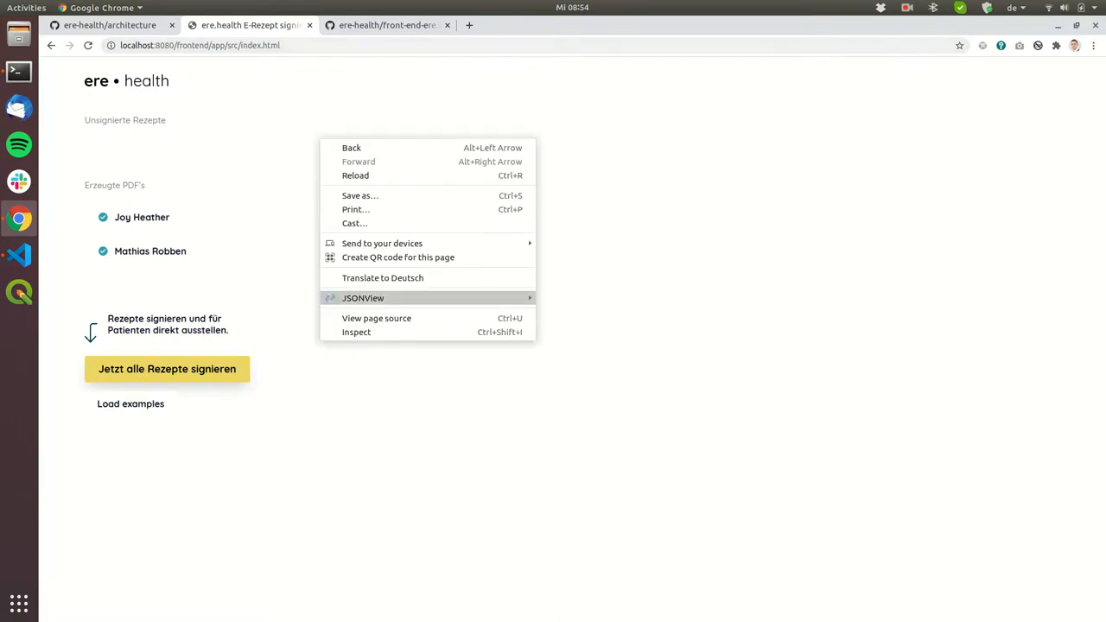
Inspect the page's Network activity and select the websocket request to see its messages.
left_click(356, 331)
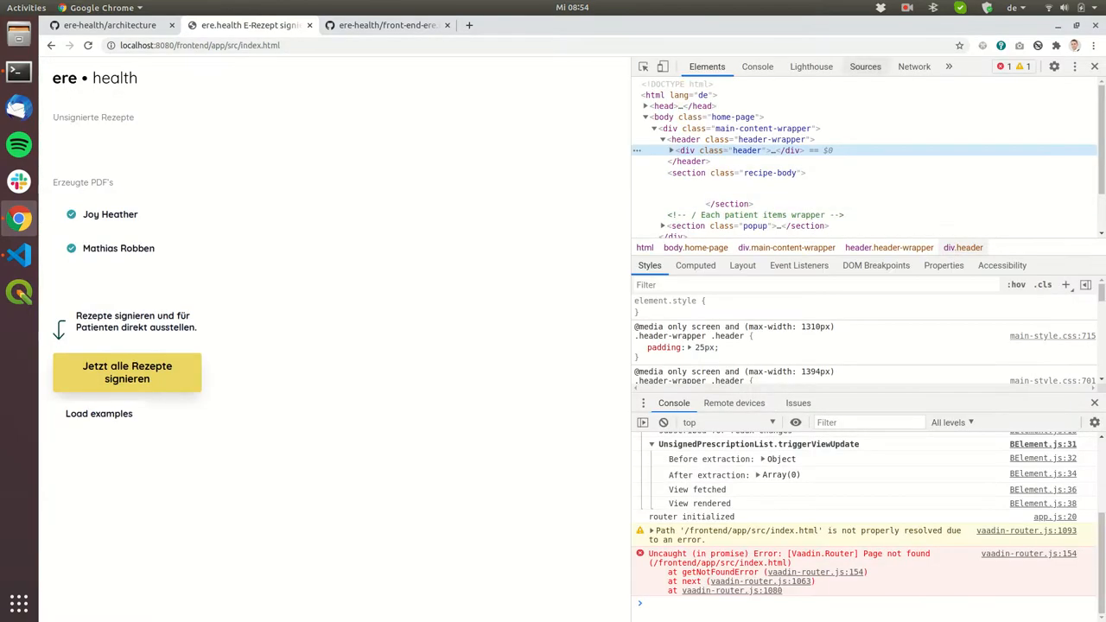
left_click(914, 66)
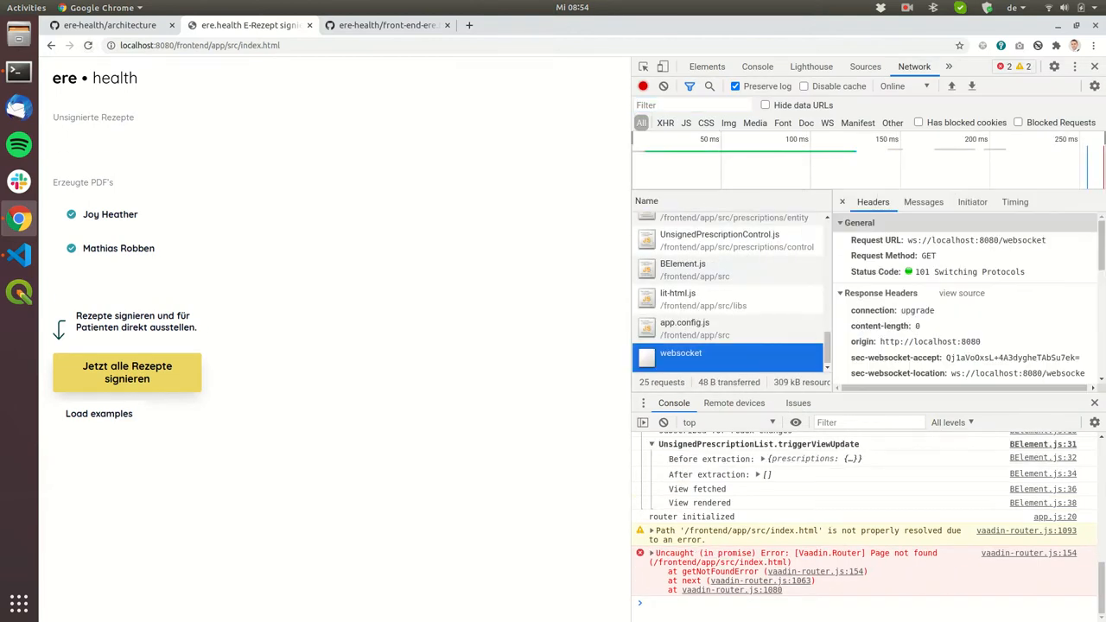
left_click(922, 201)
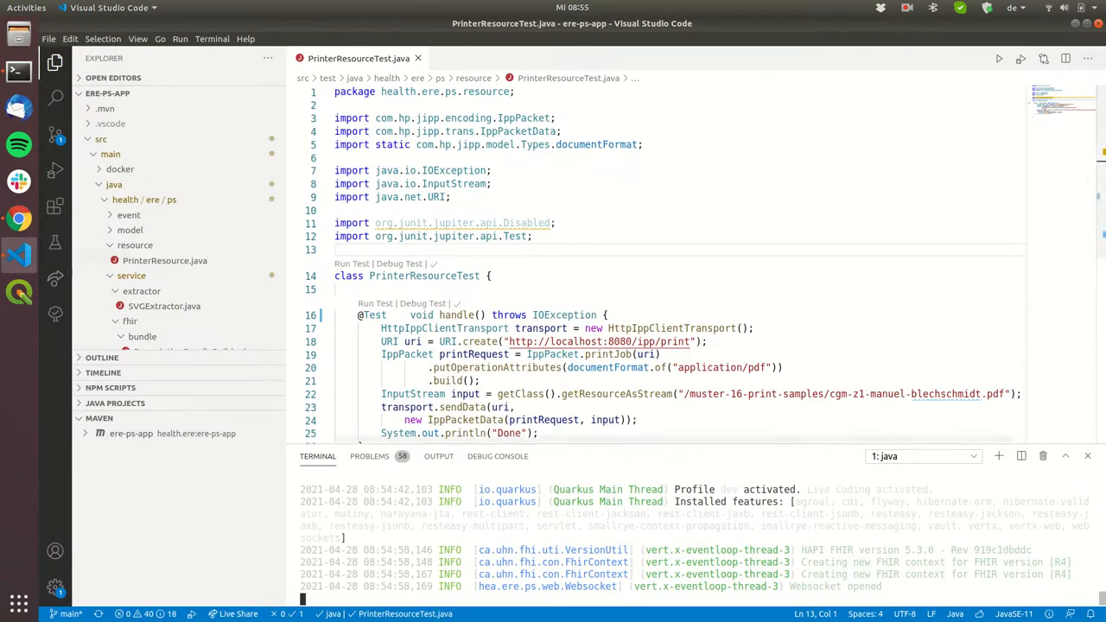
Run the handle() test in PrinterResourceTest.java to send the sample prescription PDF.
scroll("down", 3)
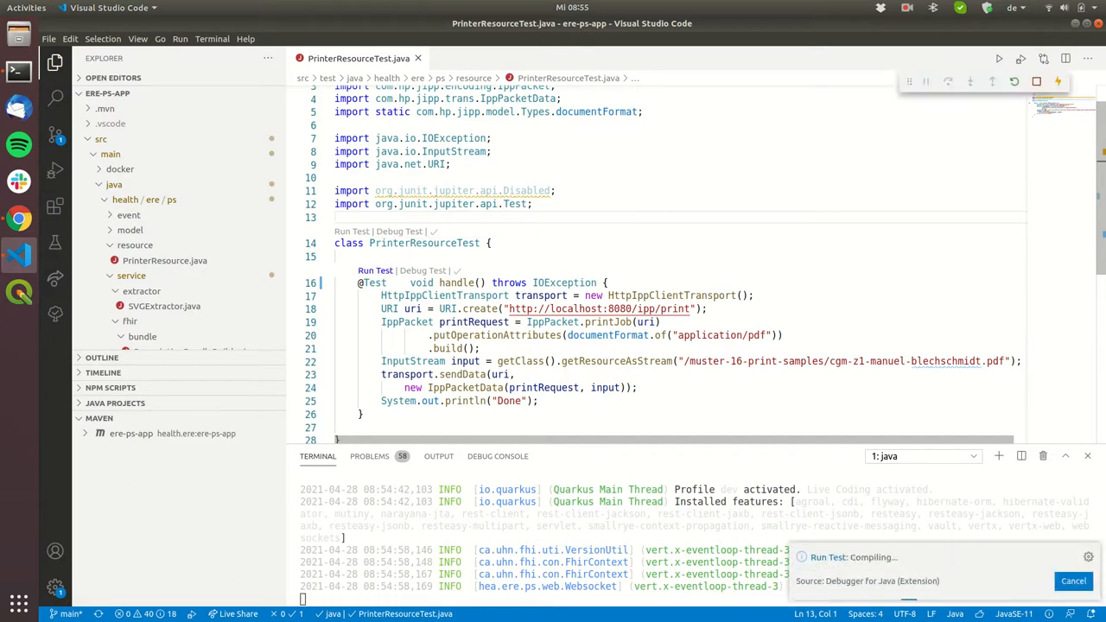
left_click(497, 456)
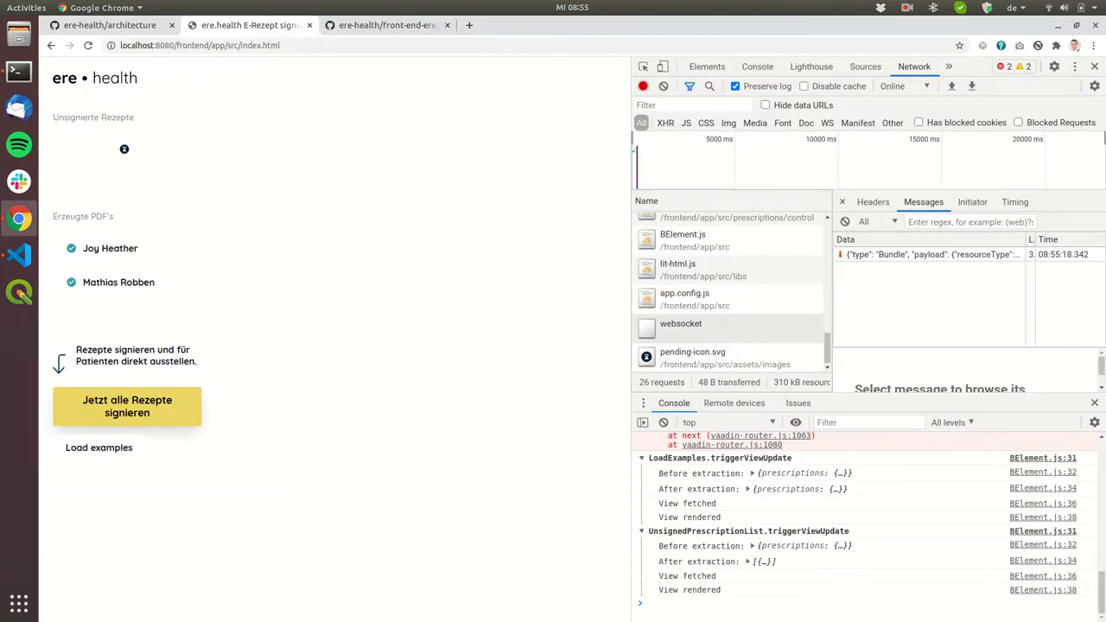
View the websocket prescription under Unsignierte Rezepte, load the examples and open Eva Kluge's.
left_click(124, 149)
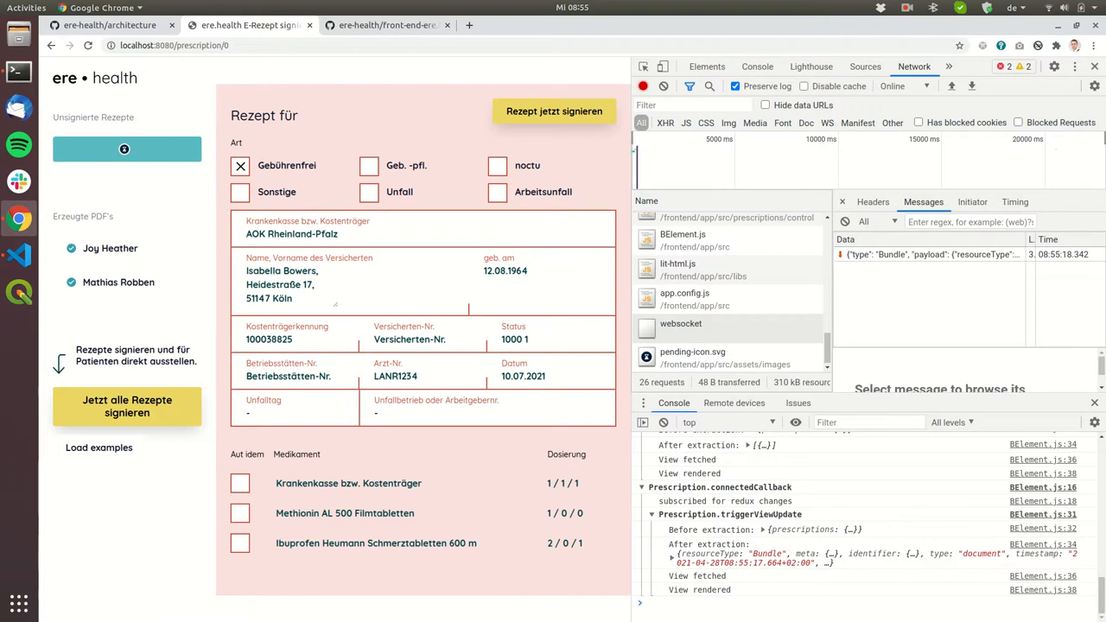
left_click(930, 254)
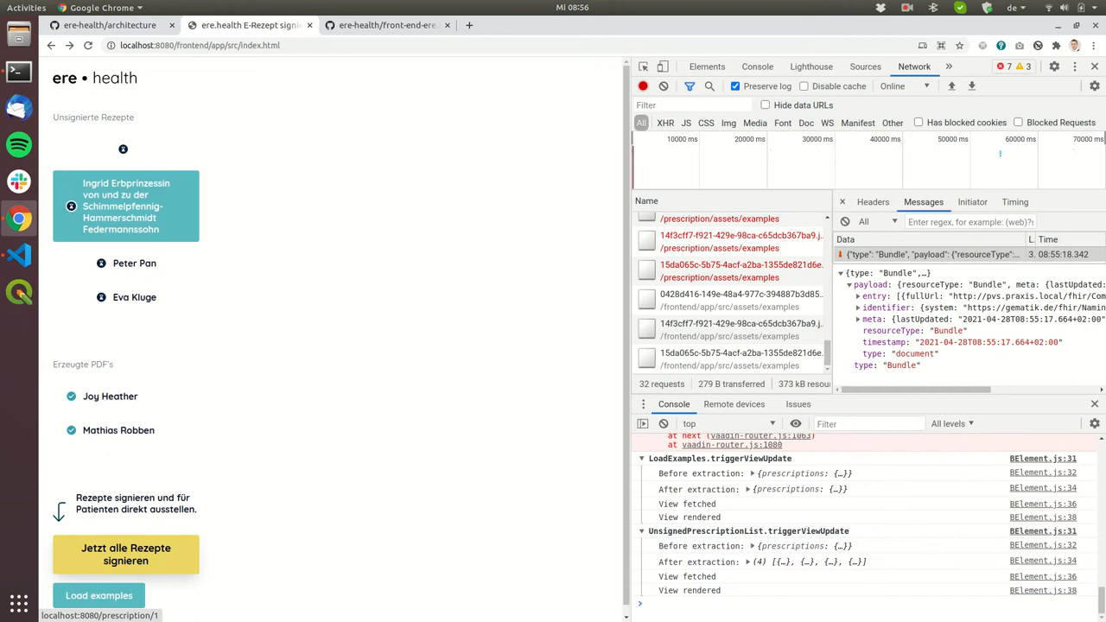
left_click(135, 297)
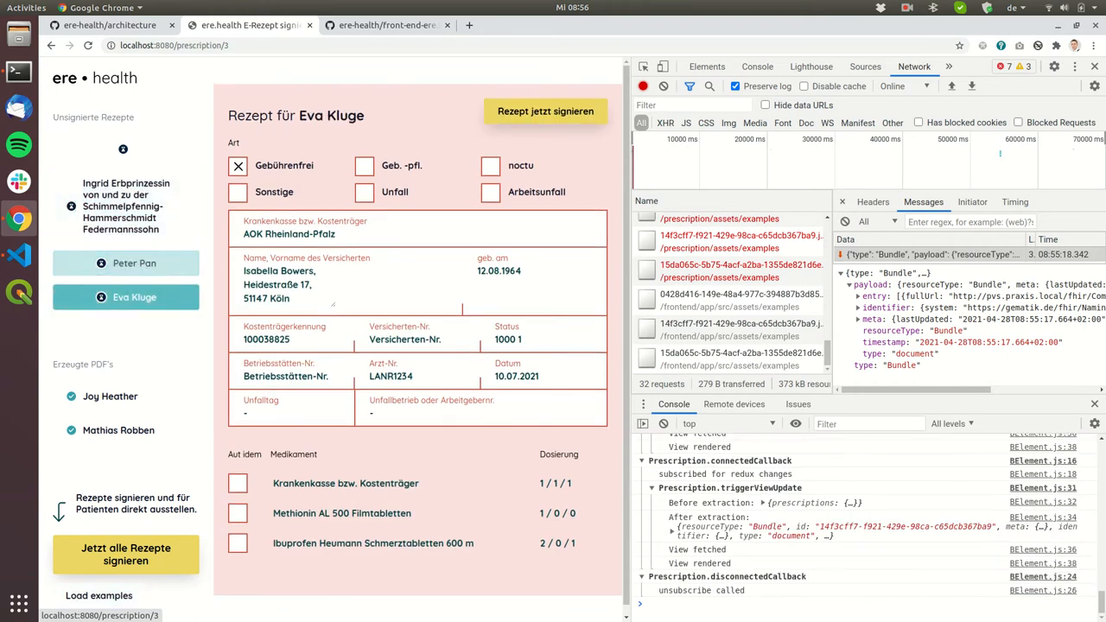